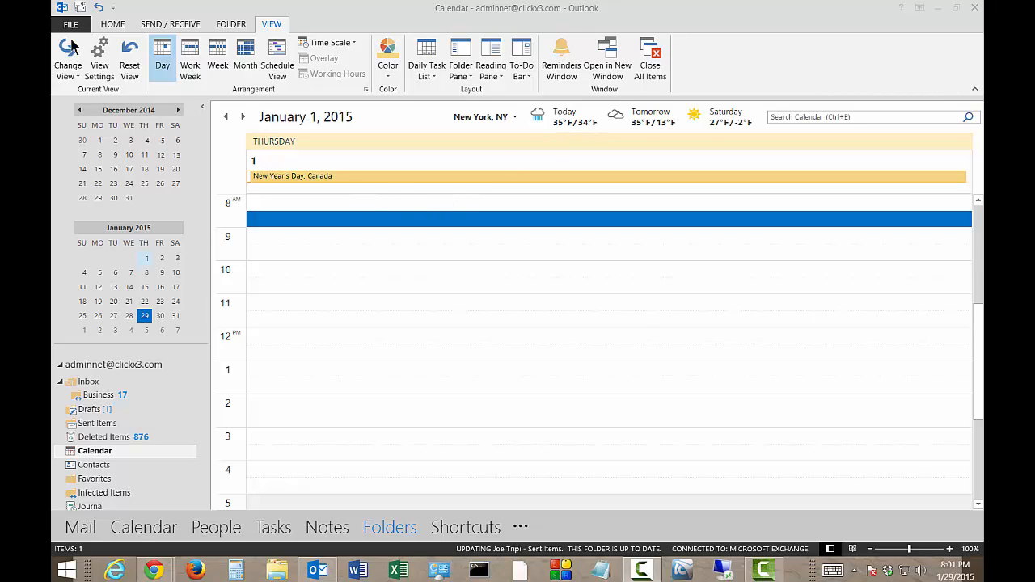
# Step: Open Outlook Options from the FILE backstage
pyautogui.click(70, 25)
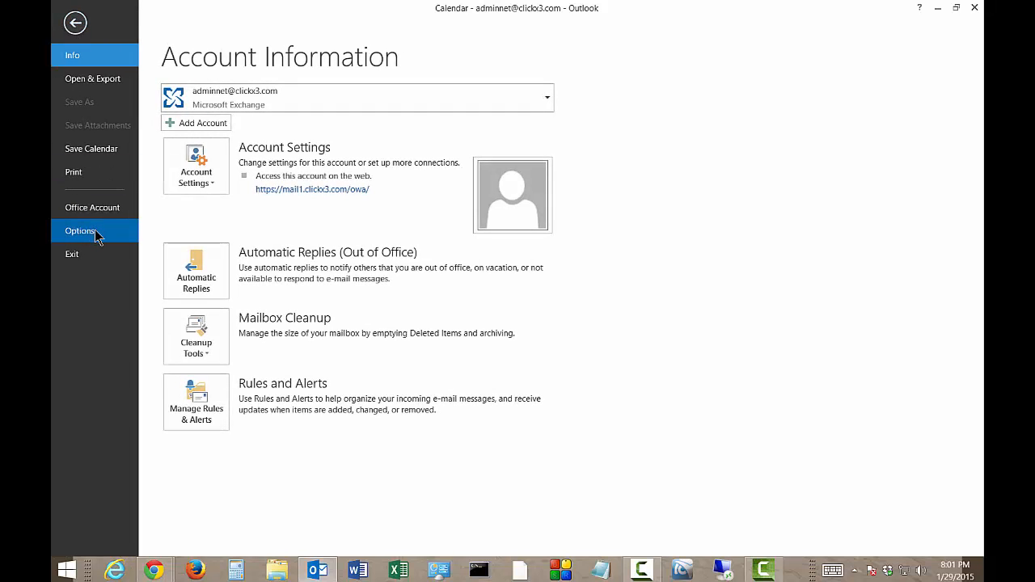
pyautogui.click(79, 231)
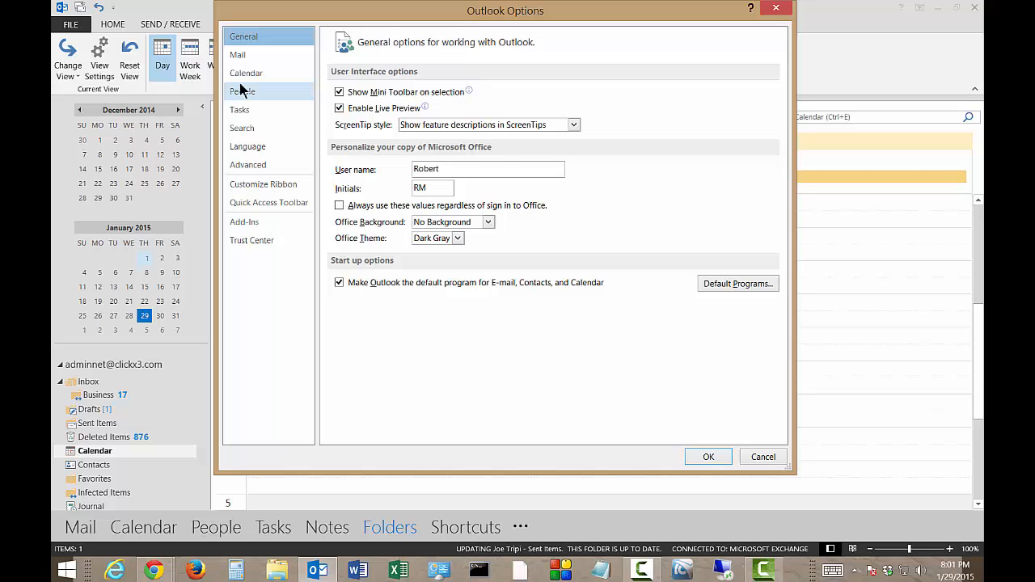
# Step: Show the Calendar options page and scroll down to the Time zones section
pyautogui.click(246, 73)
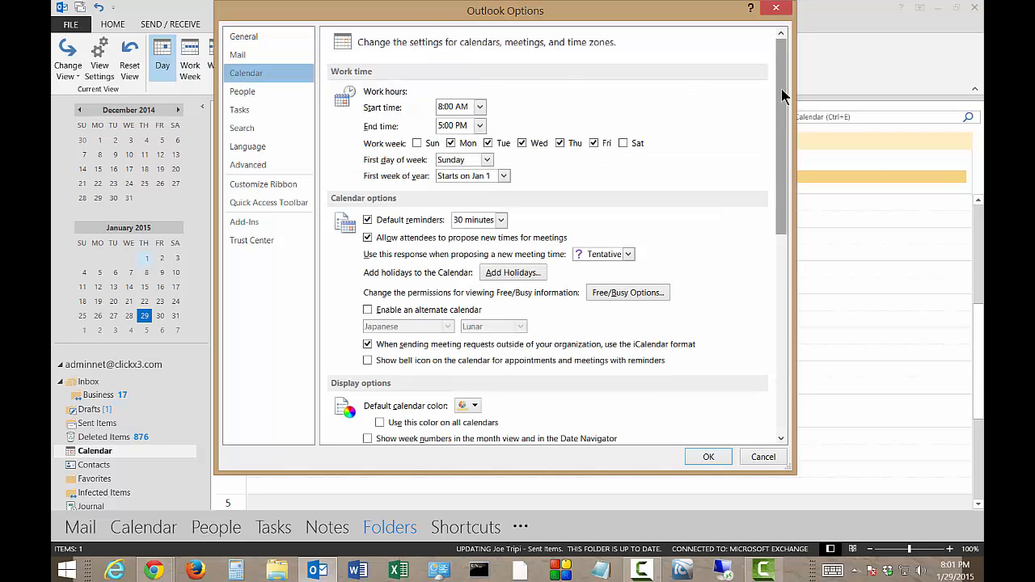
pyautogui.scroll(-3)
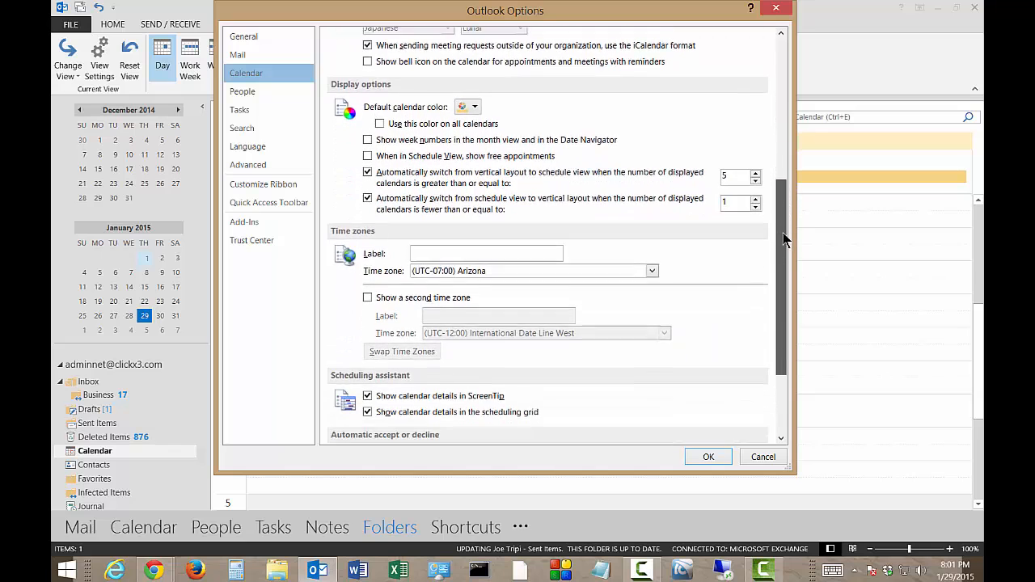
pyautogui.scroll(-3)
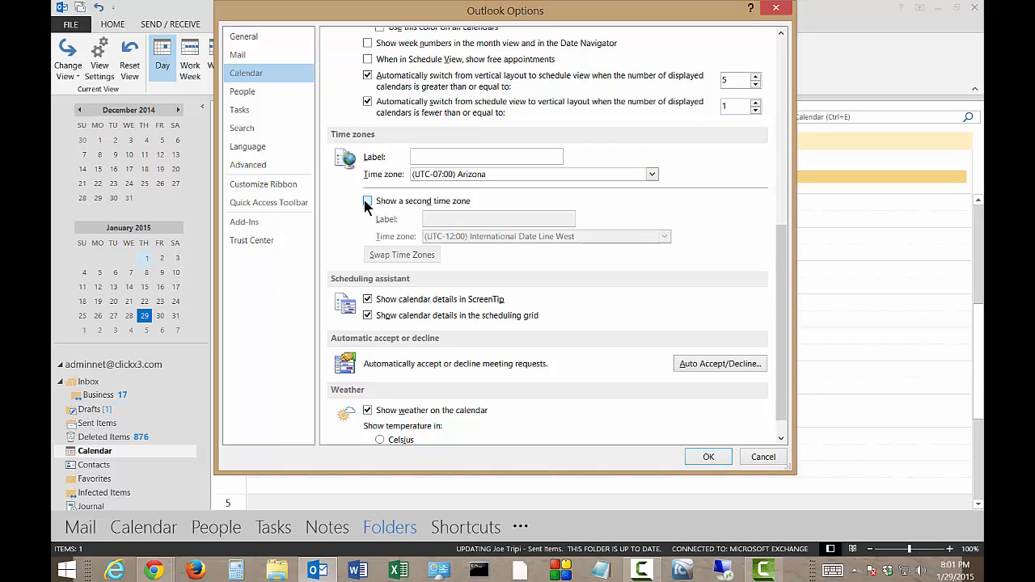
# Step: Enable a second time zone, label zones Arizona and LA, with LA on Pacific Time (US & Canada)
pyautogui.click(368, 201)
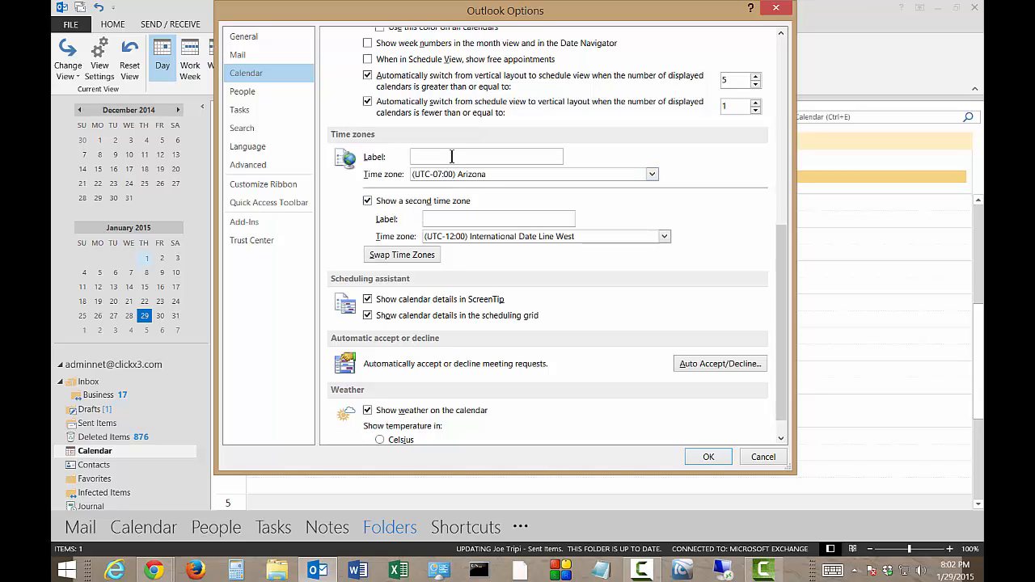
pyautogui.write('Arizona')
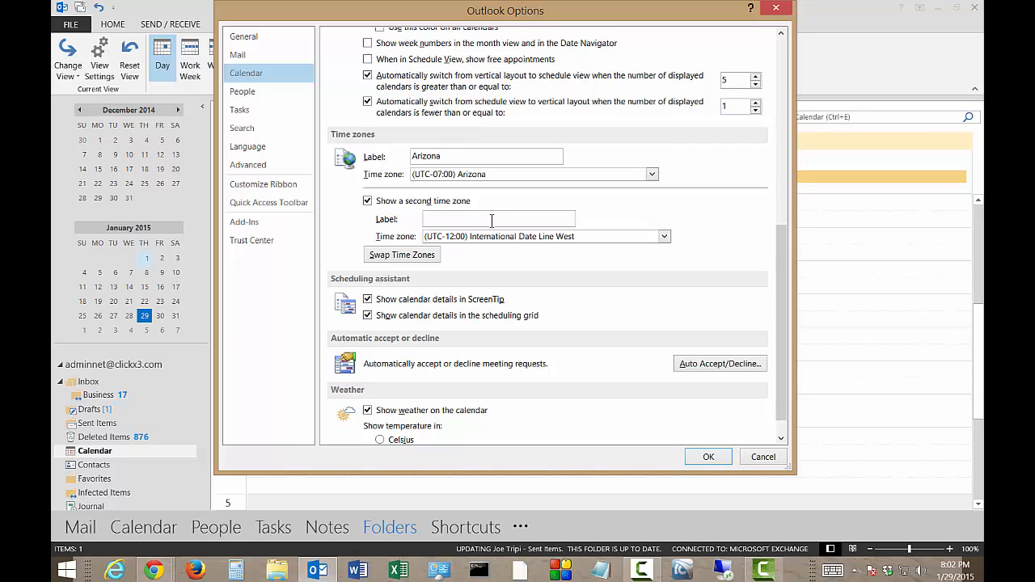
pyautogui.write('LA')
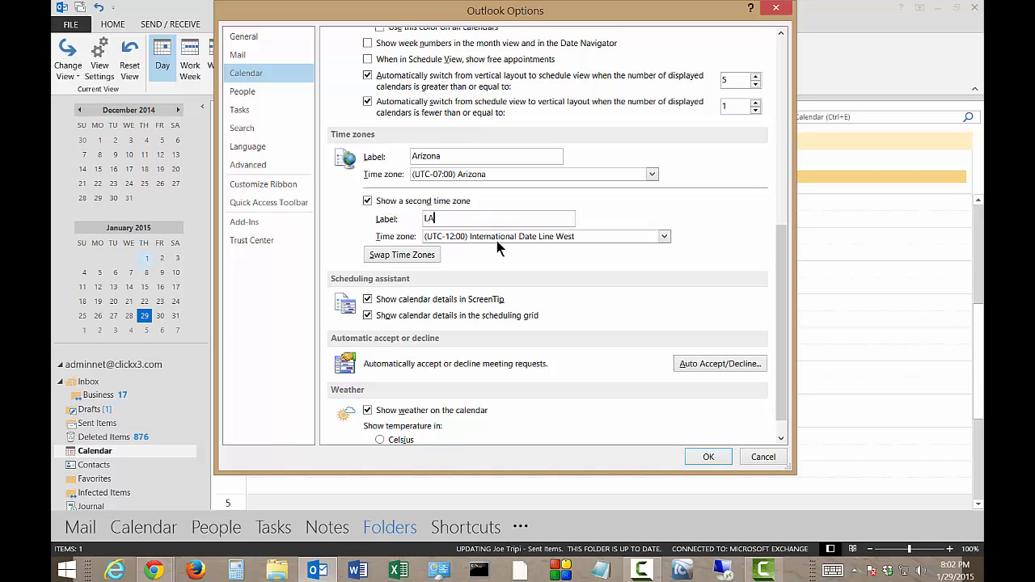
pyautogui.click(664, 236)
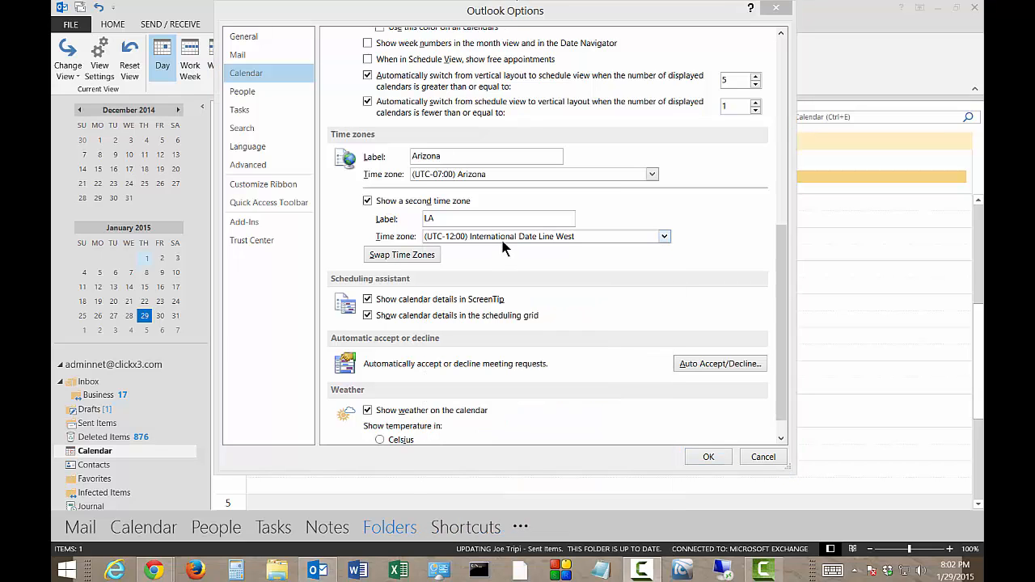
pyautogui.click(663, 236)
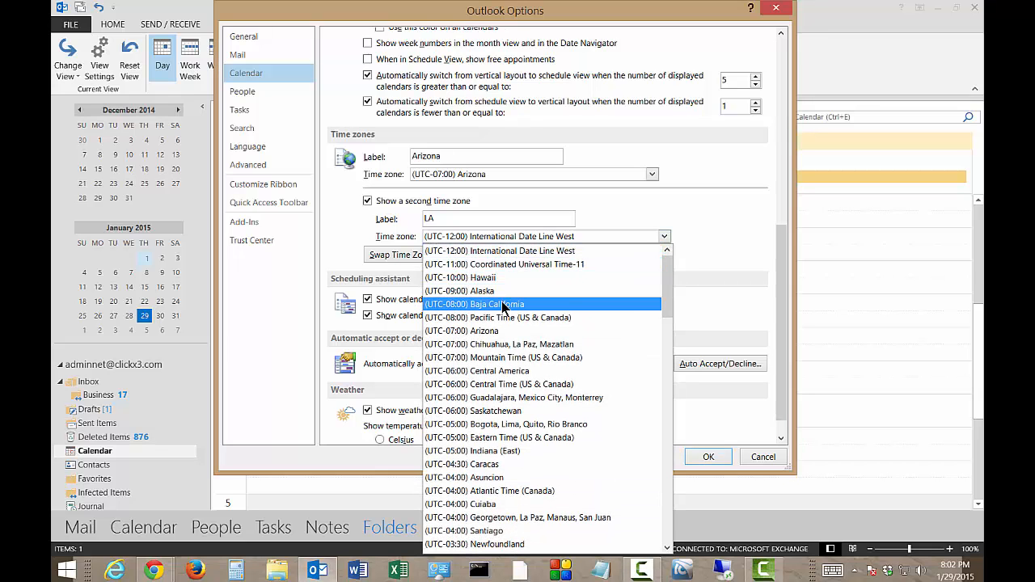
pyautogui.click(497, 317)
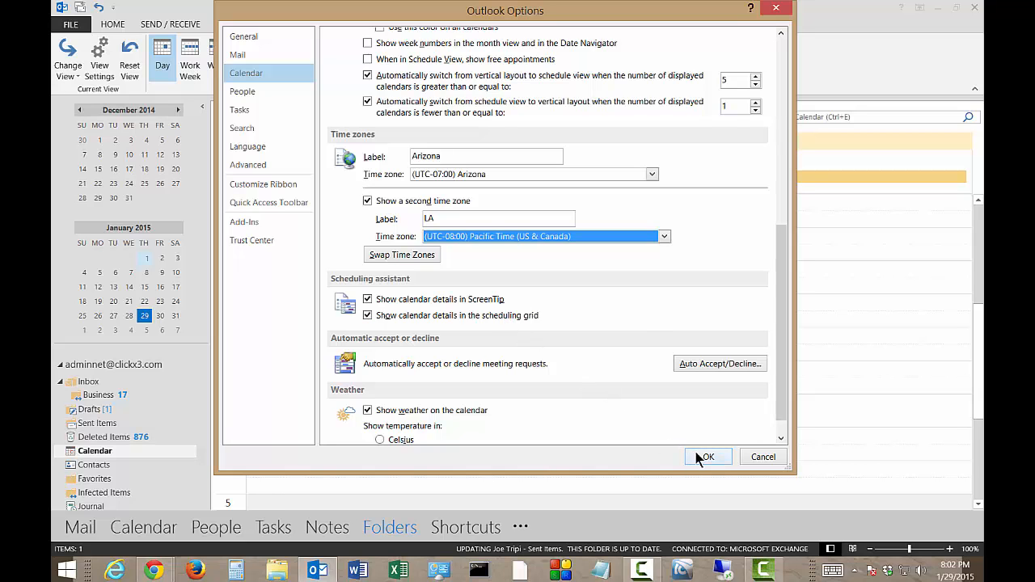
# Step: Confirm Outlook Options with OK so Day view shows LA and Arizona columns
pyautogui.click(707, 457)
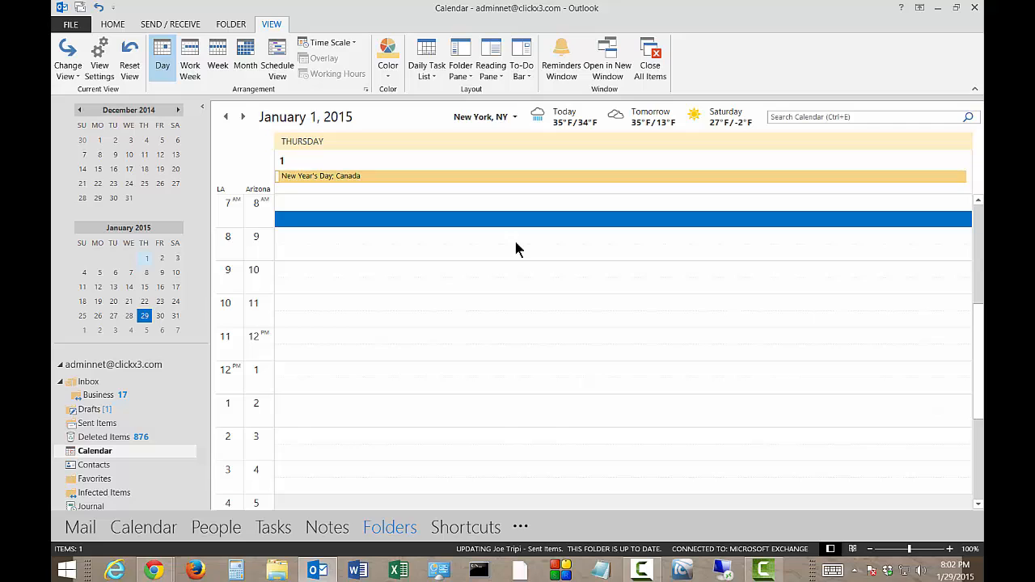
pyautogui.moveTo(230, 204)
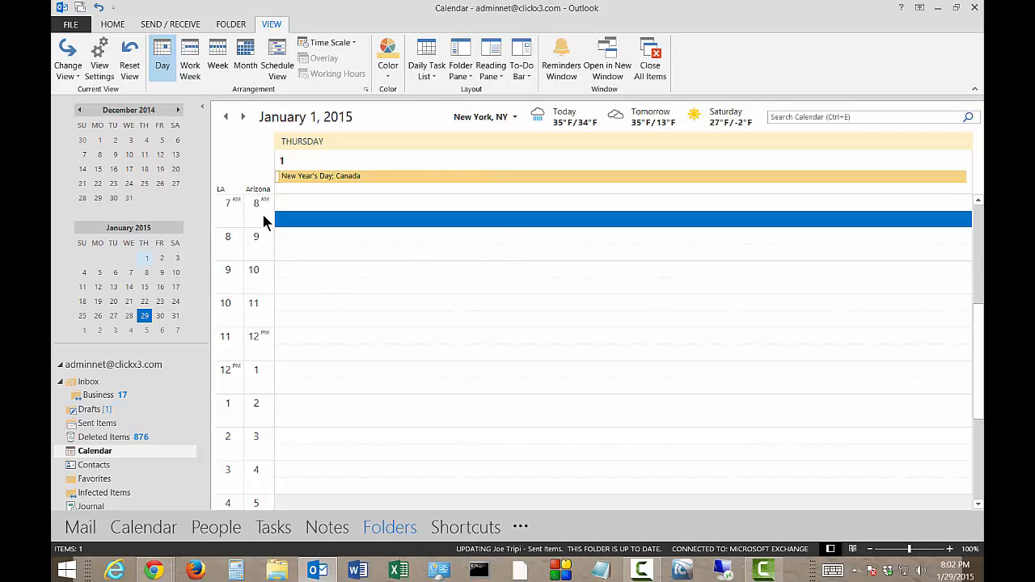
pyautogui.moveTo(230, 210)
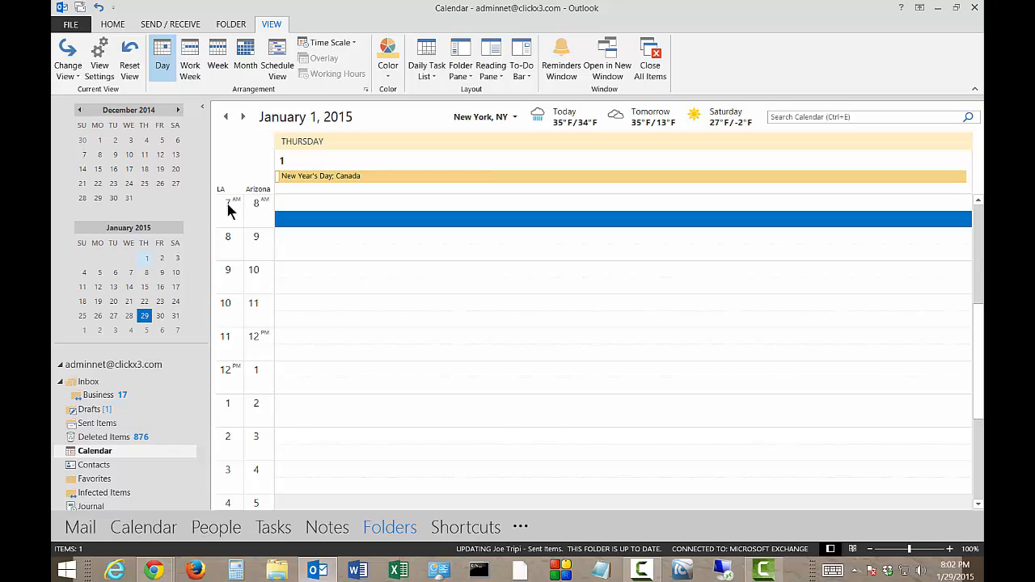
pyautogui.moveTo(257, 314)
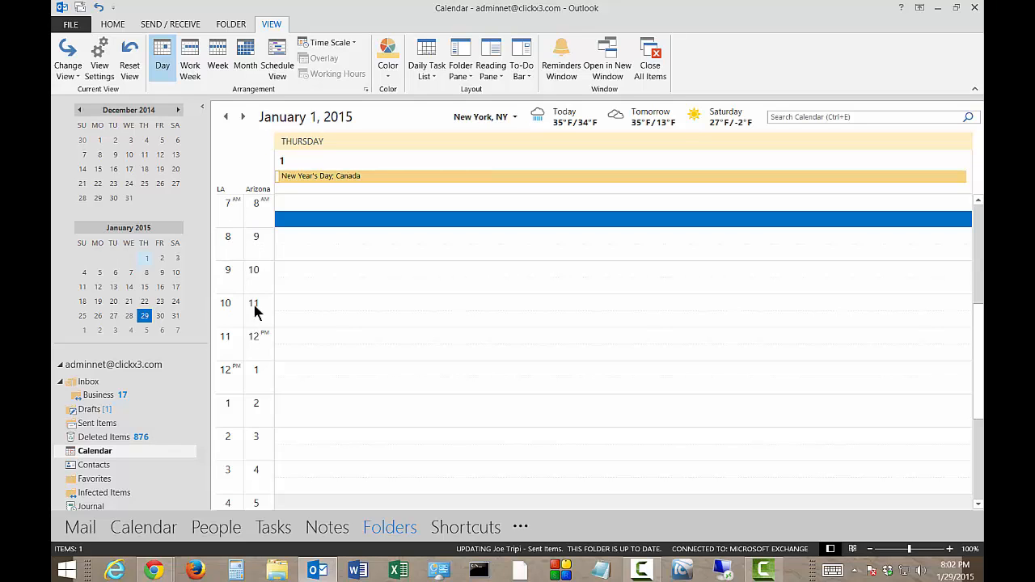